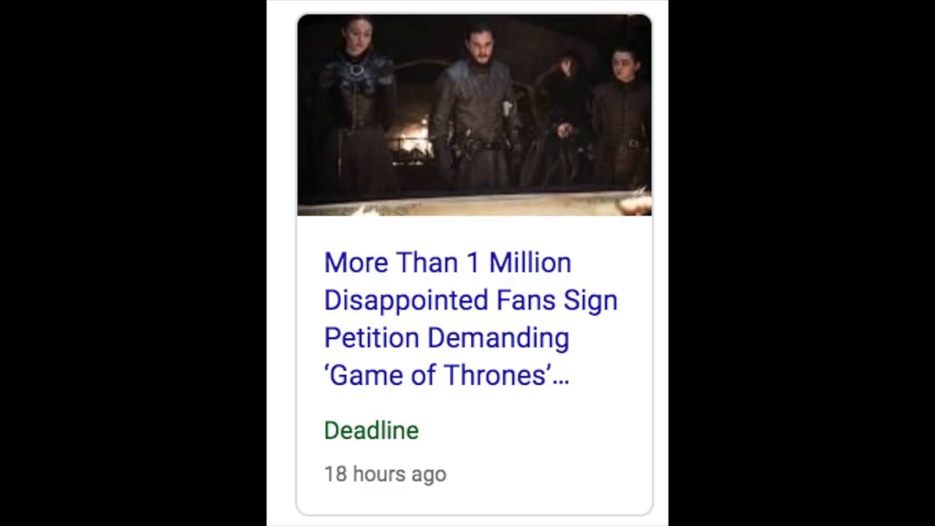
Leave the Deadline petition news card and land on a blank google.com search page
click(473, 319)
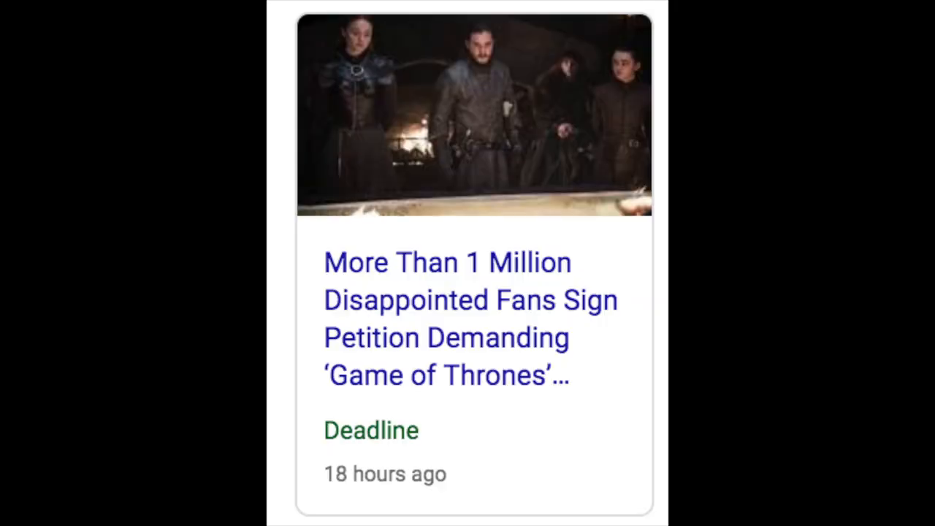
click(470, 318)
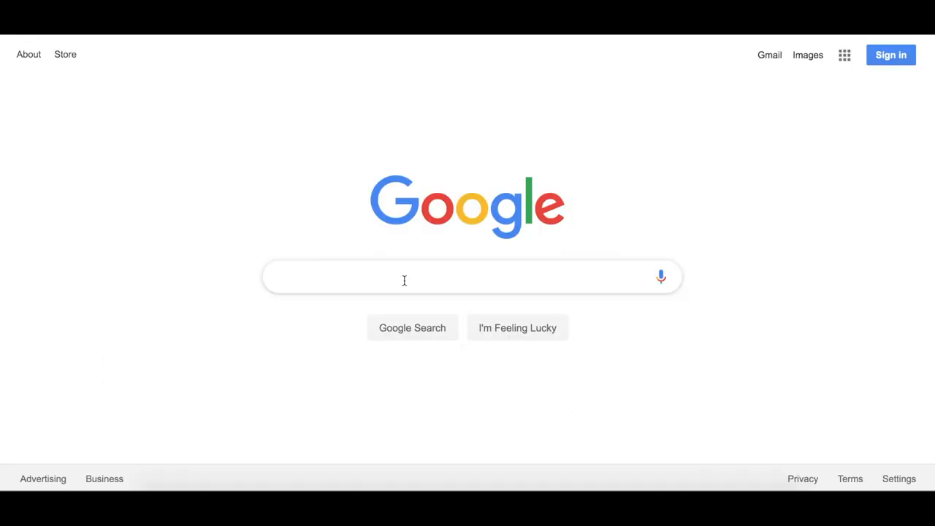
Search 'Game of thrones scripts' and reach the Genius Season 1 'Winter is Coming' script
text(Game of)
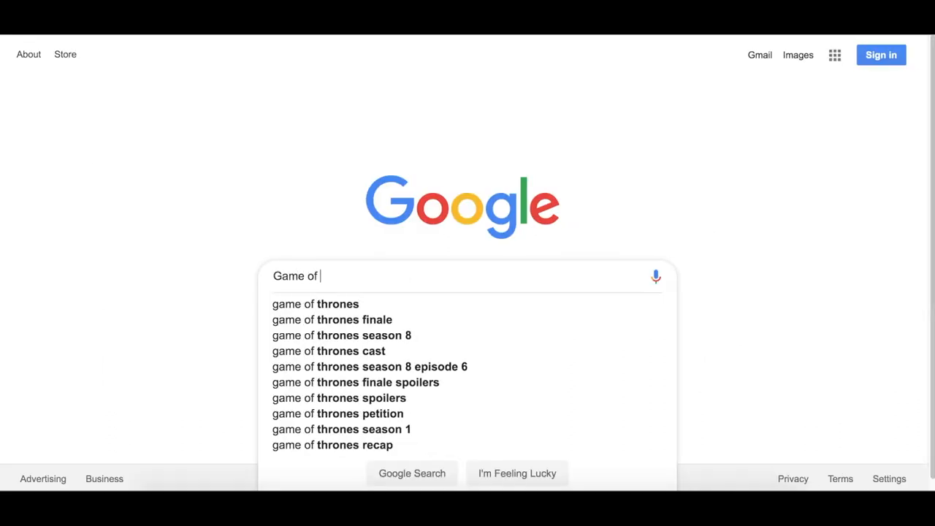
text(thrones scripts)
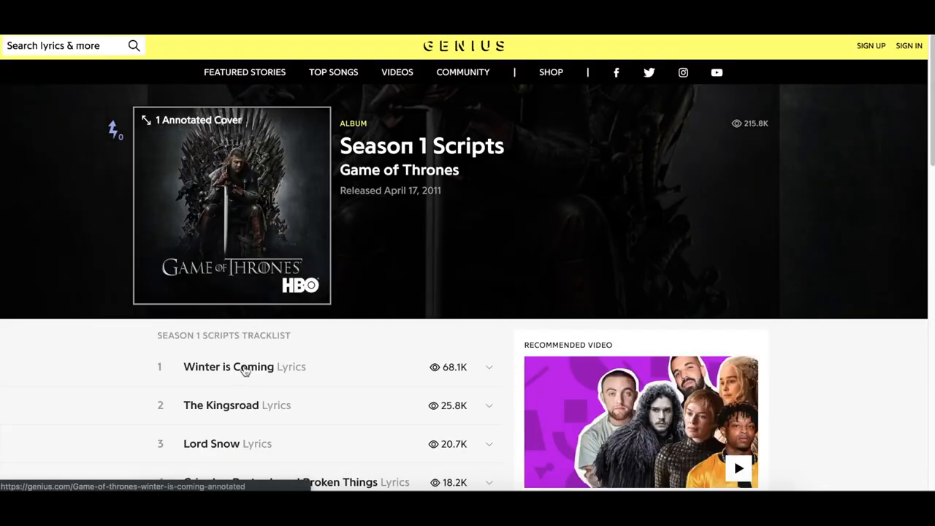
click(227, 367)
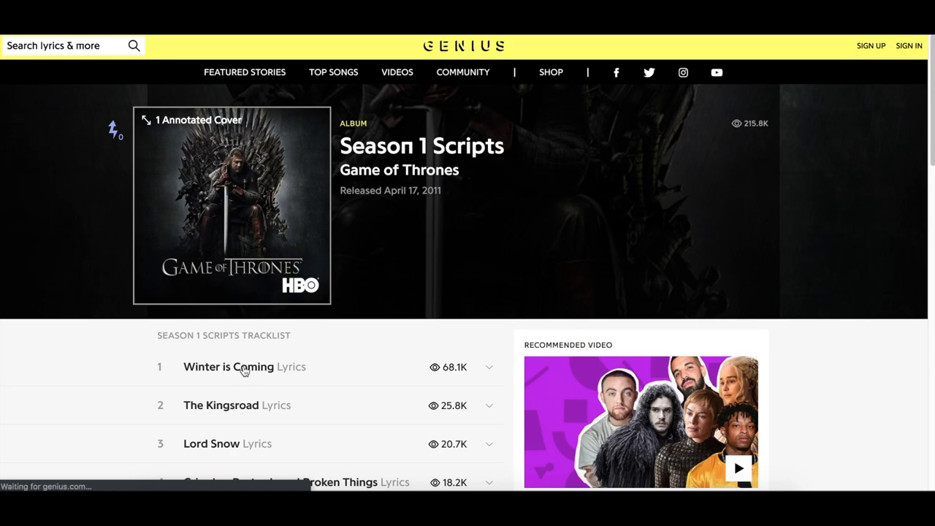
click(228, 367)
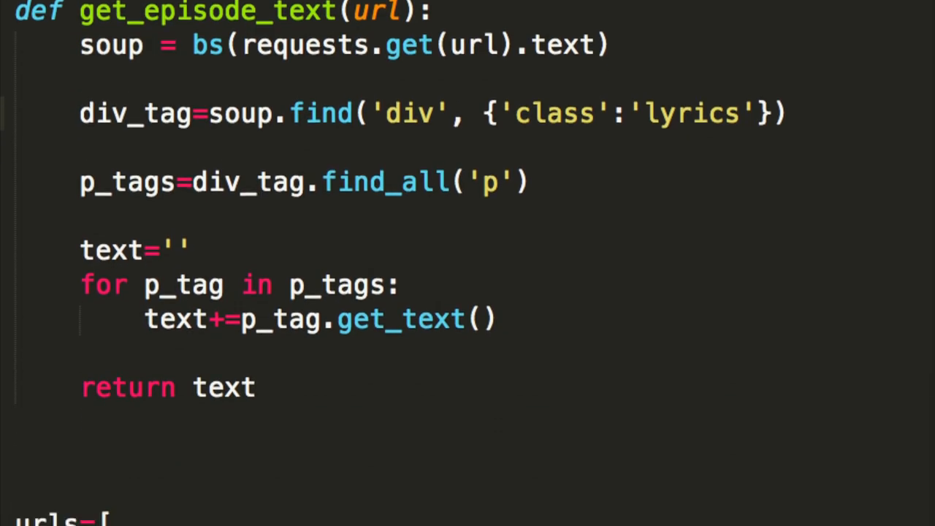
Scroll through get_episode_text and the scraped Episode 1 'Winter Is Coming' output file
scroll(down, 3)
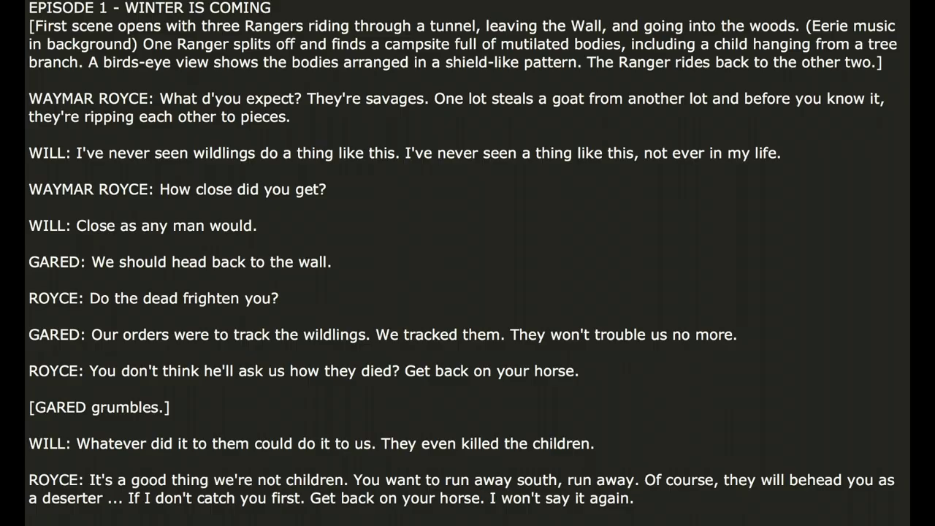
scroll(down, 3)
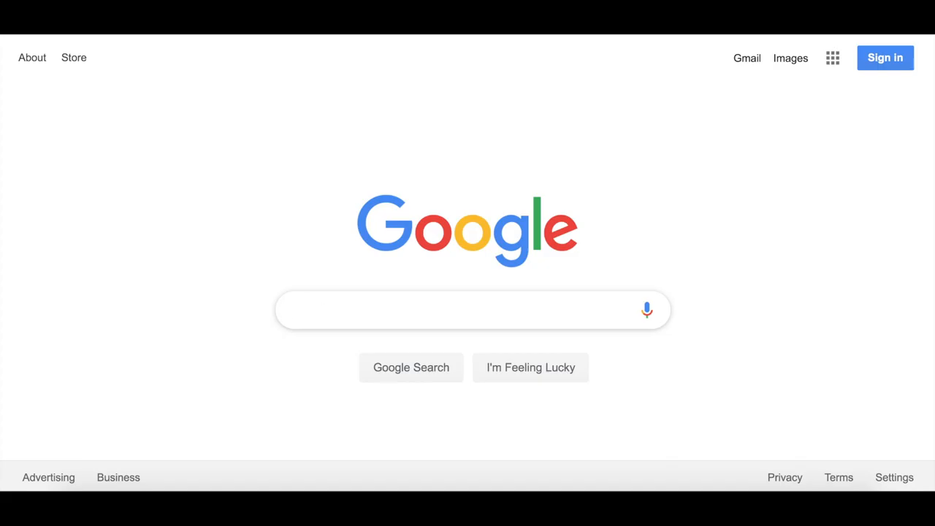
Search 'tflearn' and reach the tflearn.org documentation site
text(tflearn)
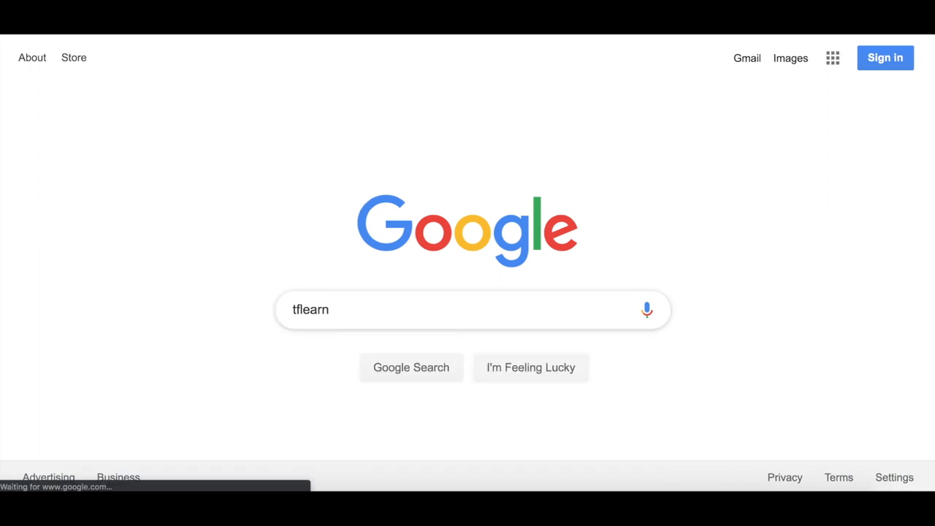
click(410, 368)
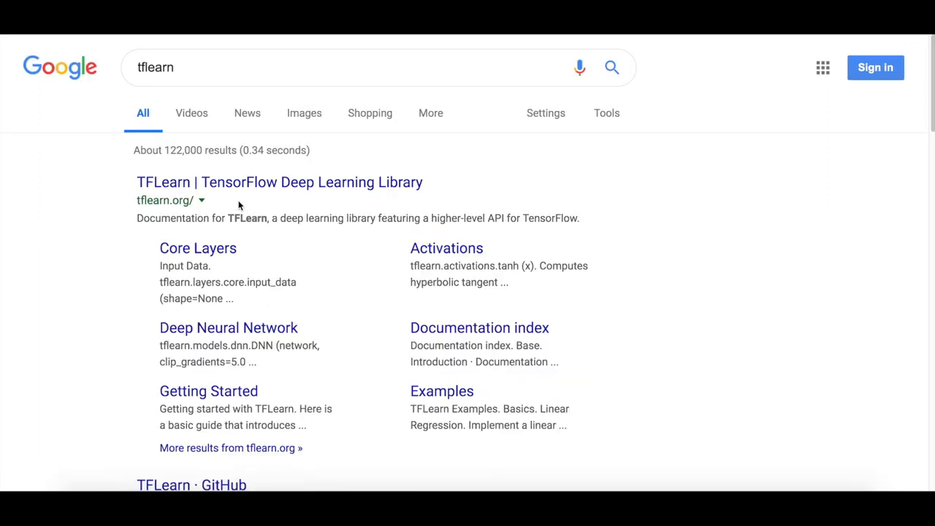
click(279, 181)
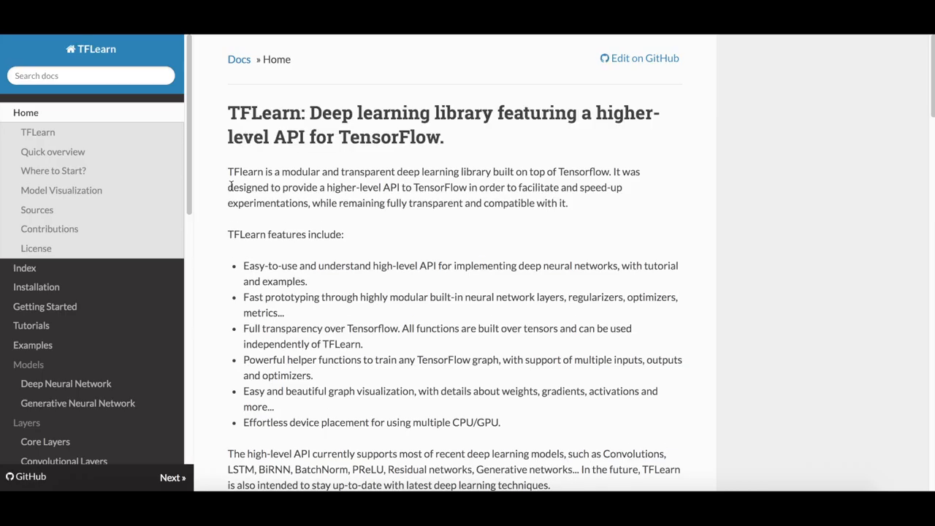
mouse_move(32, 345)
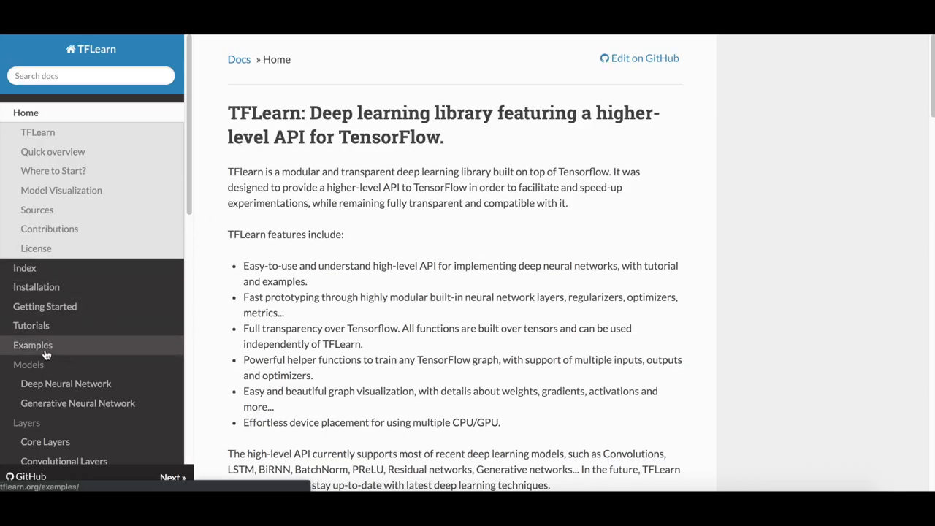
From the Examples list, reach the Shakespeare Scripts Generation source code on GitHub
click(32, 345)
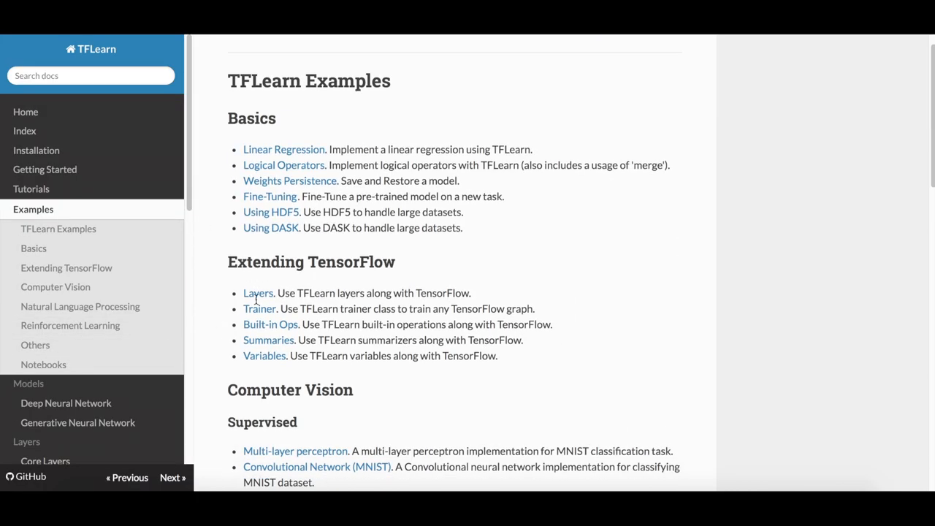
scroll(down, 3)
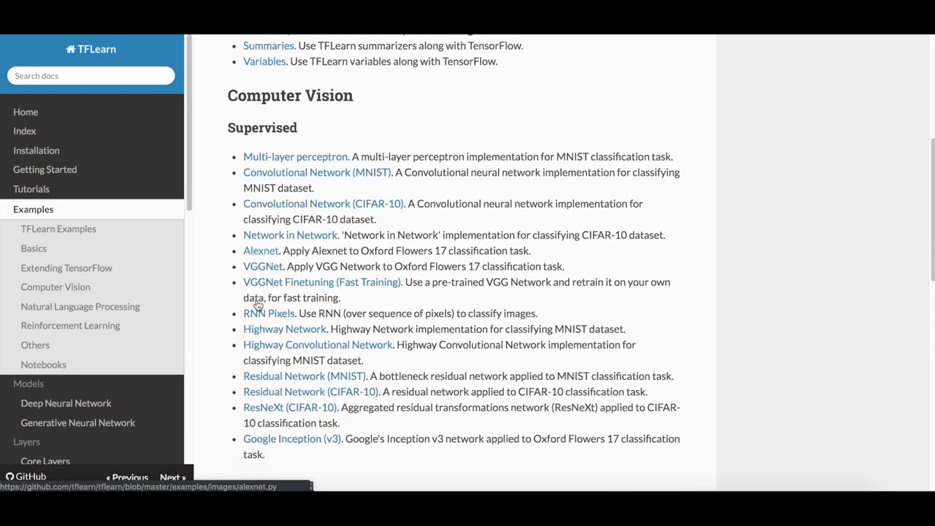
scroll(down, 3)
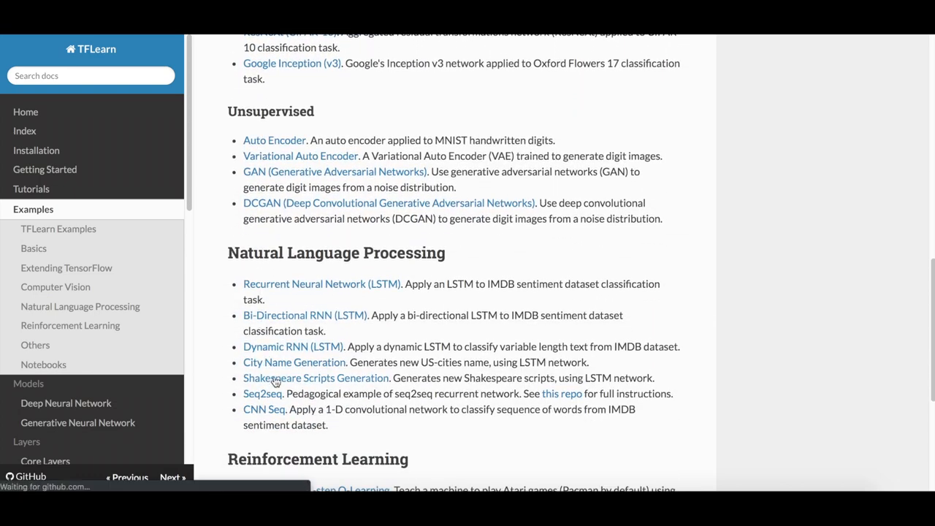
click(316, 377)
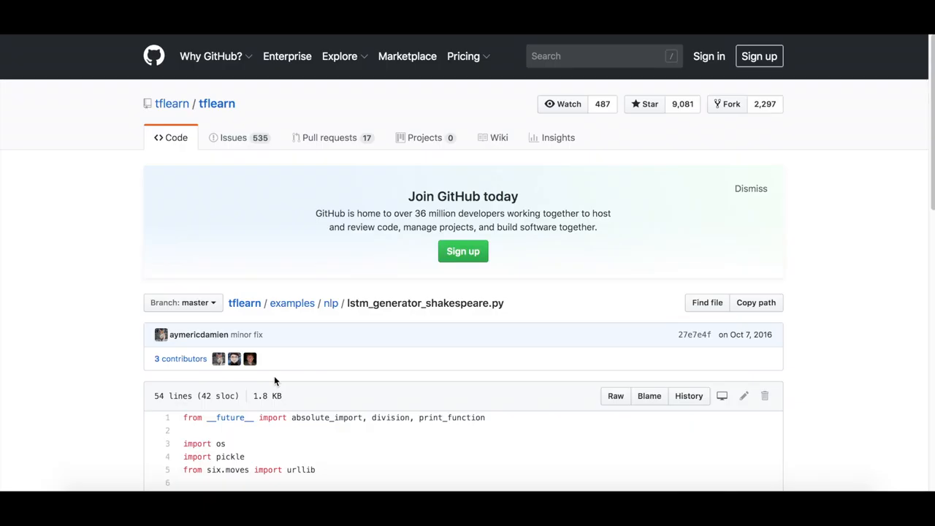
Scroll lstm_generator_shakespeare.py and the adapted script pointing at all_67_episodes.txt
scroll(down, 3)
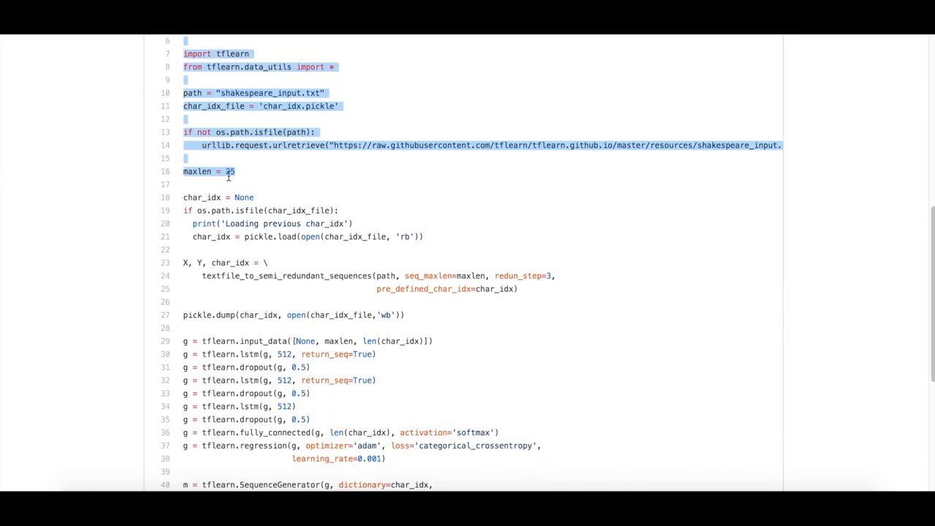
scroll(down, 3)
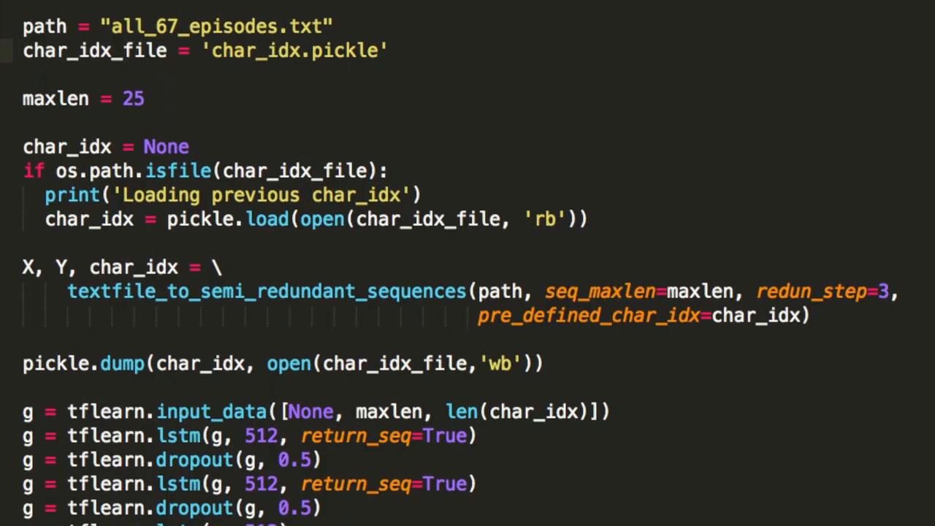
scroll(down, 3)
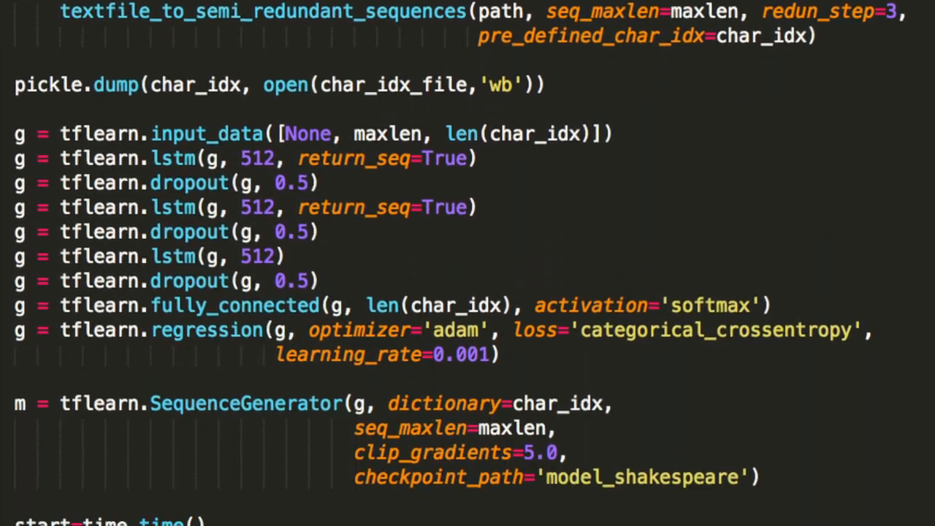
scroll(down, 3)
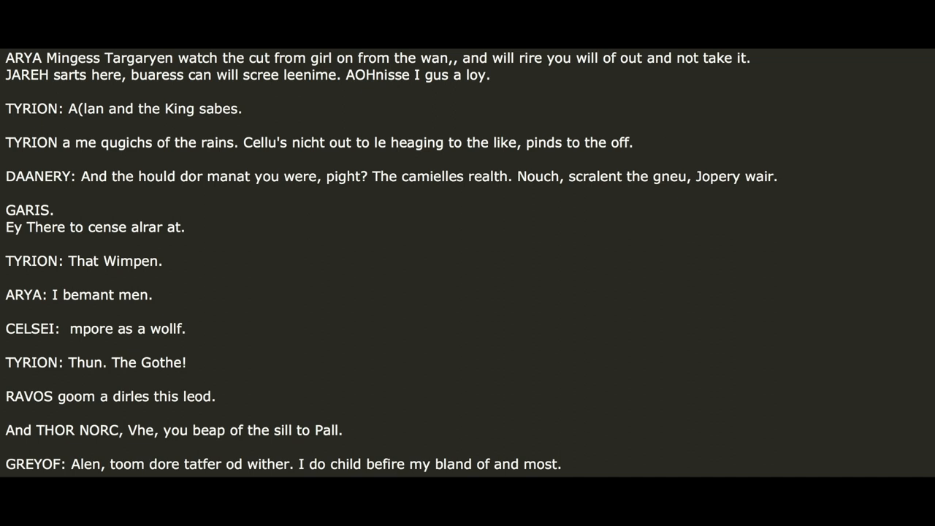
Scroll through the generated Game of Thrones-style dialogue, including CUT TO scene directions
scroll(down, 3)
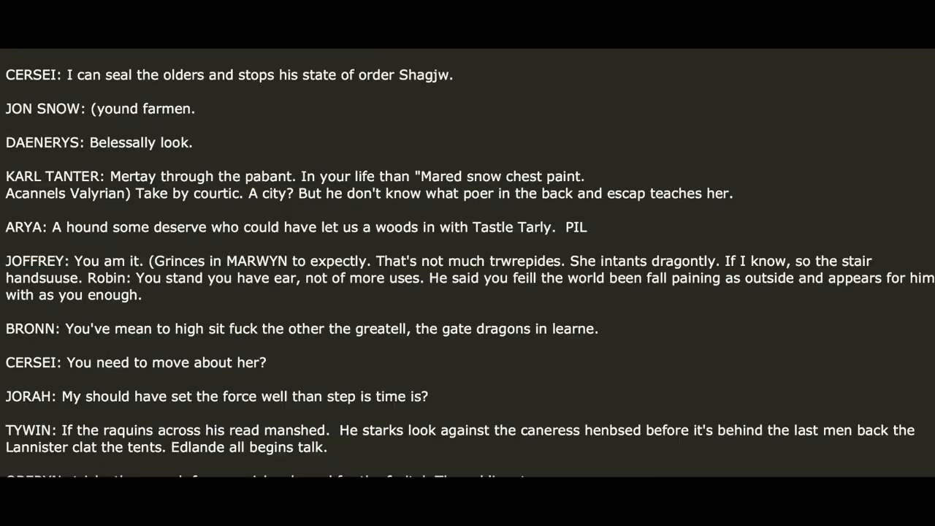
scroll(down, 3)
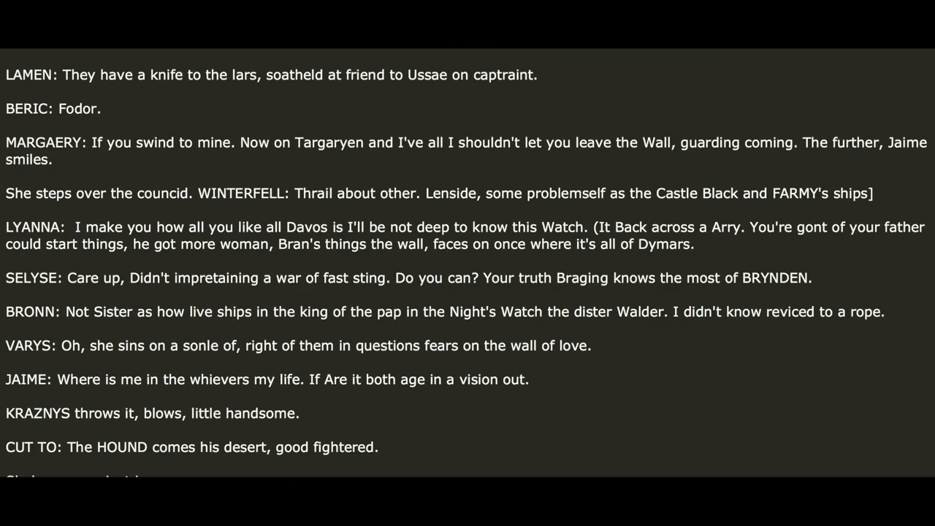
scroll(down, 3)
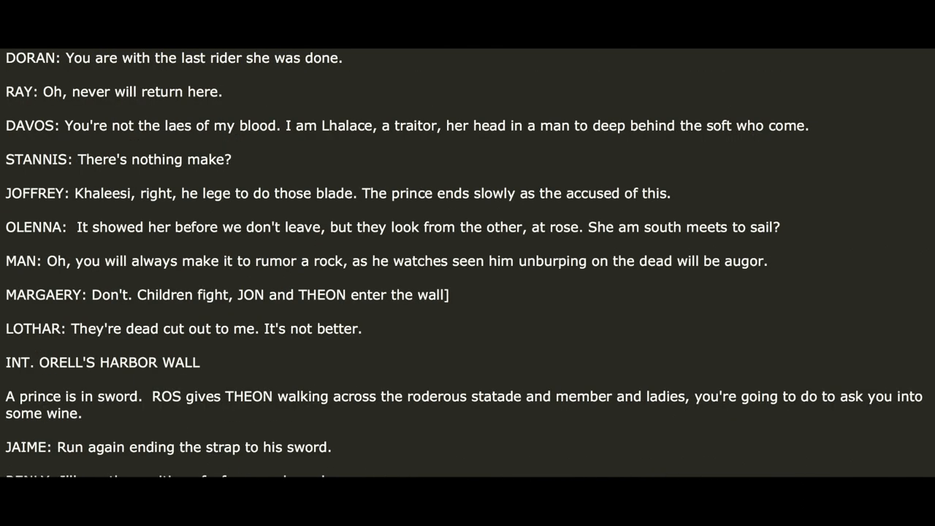
scroll(down, 3)
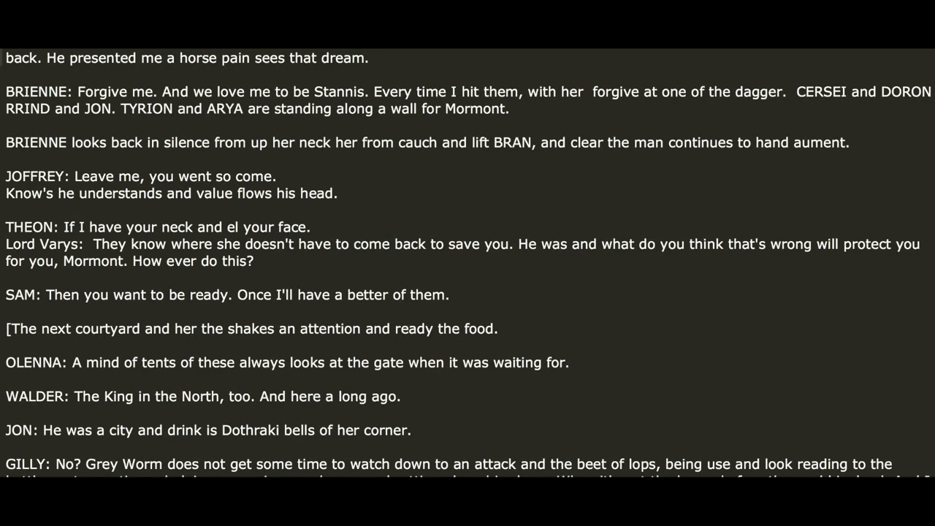
scroll(down, 3)
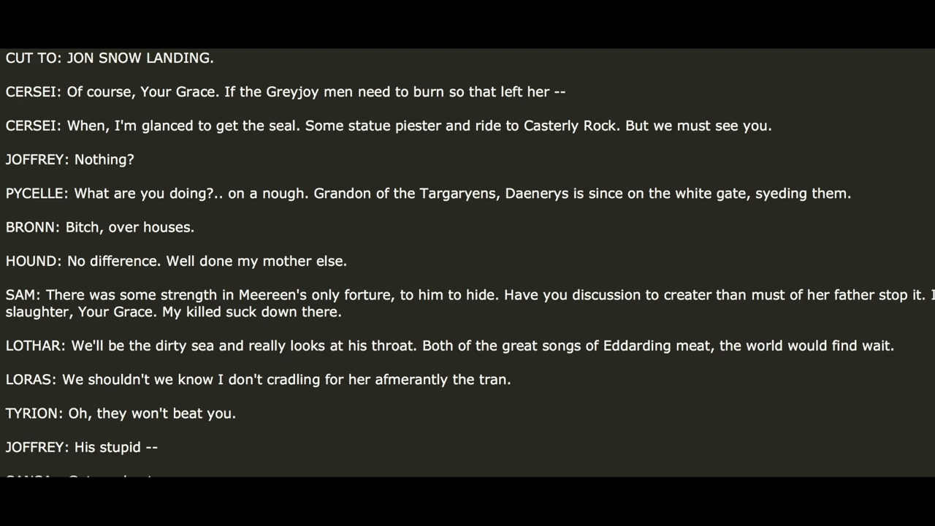